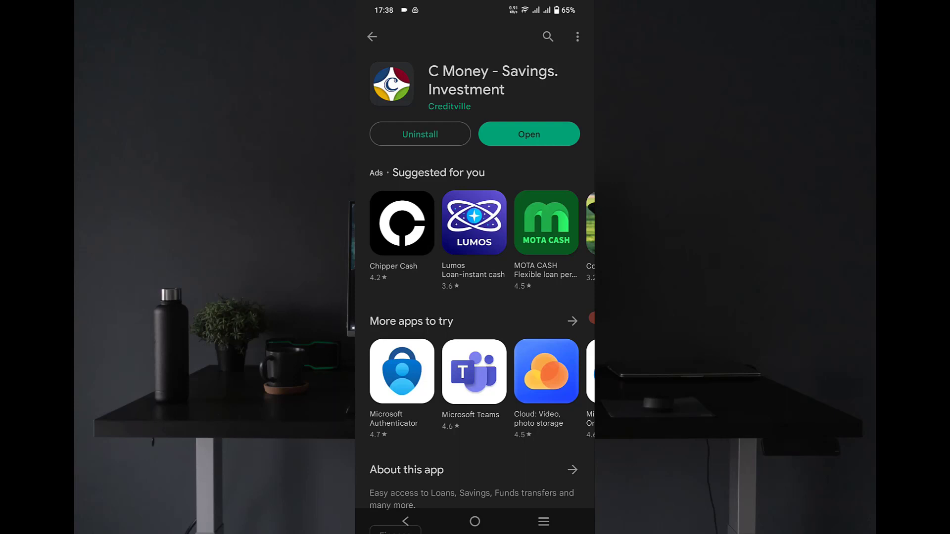
Scroll the C Money listing down to About this app and its full description.
{"action": "scroll", "scroll_direction": "down", "scroll_amount": 3}
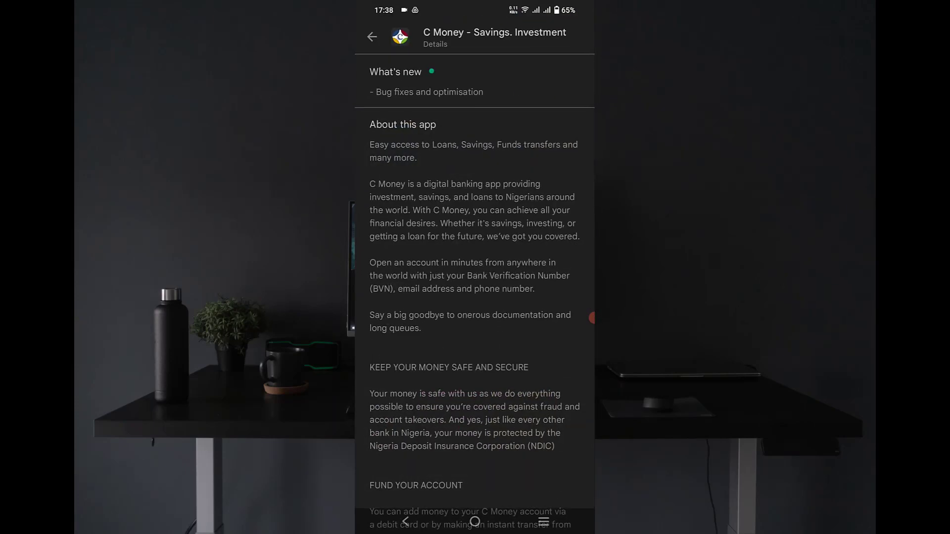
{"action": "scroll", "scroll_direction": "down", "scroll_amount": 3}
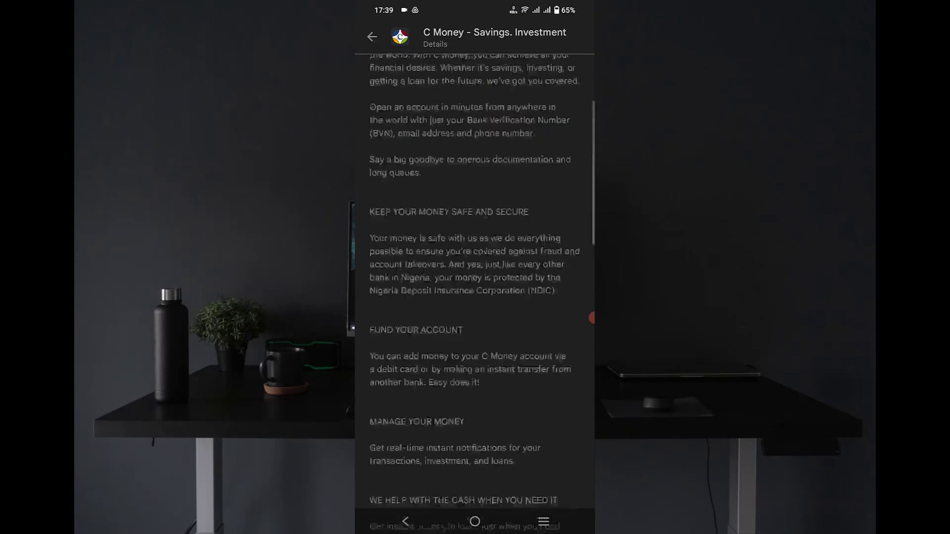
{"action": "scroll", "scroll_direction": "down", "scroll_amount": 3}
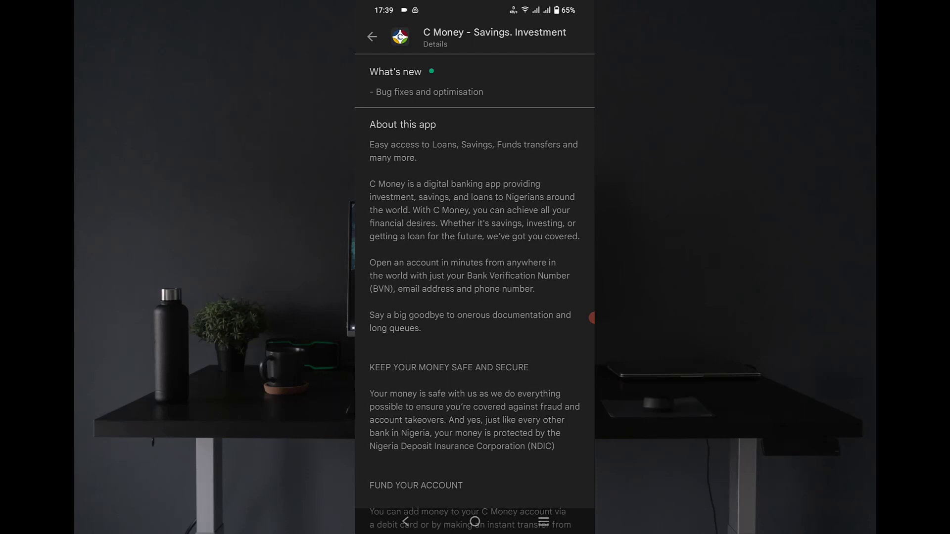
Scroll through the C Money description down to its licensing details.
{"action": "scroll", "scroll_direction": "down", "scroll_amount": 3}
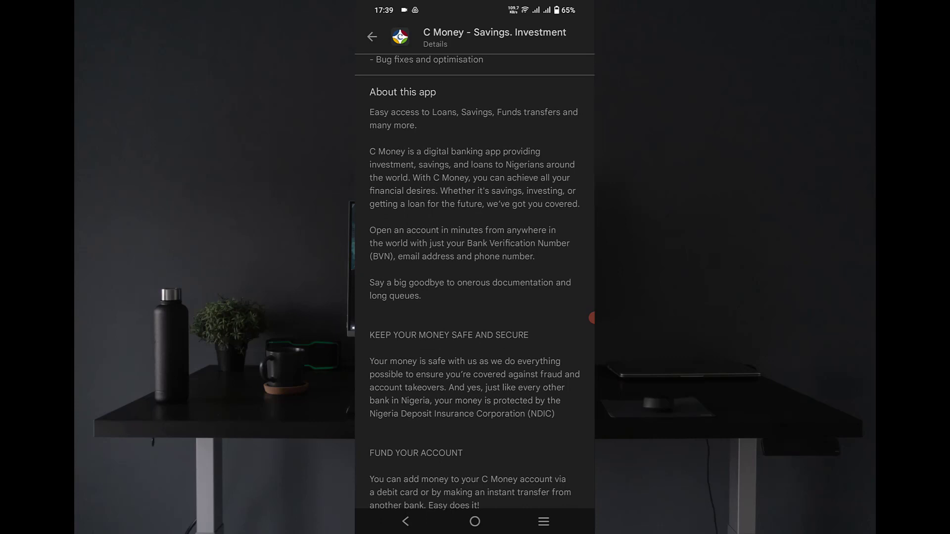
{"action": "scroll", "scroll_direction": "down", "scroll_amount": 3}
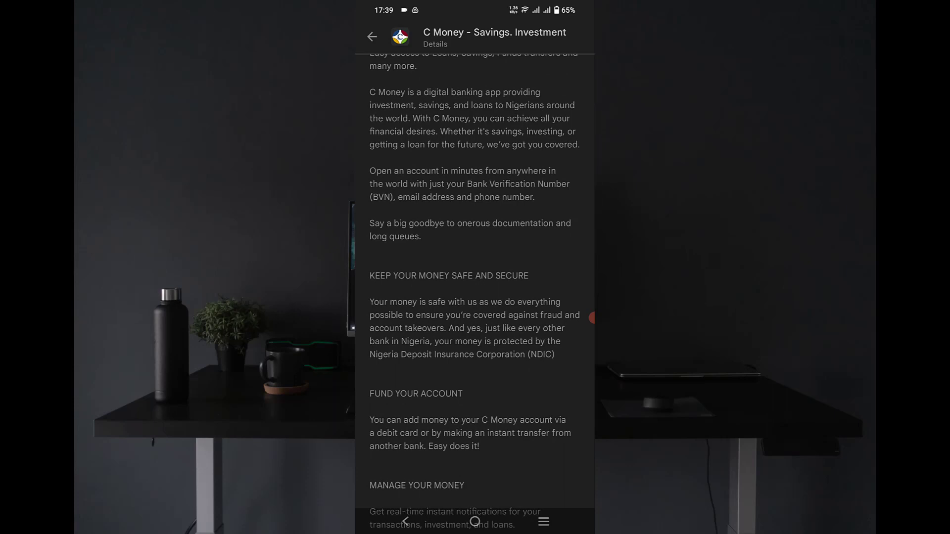
{"action": "scroll", "scroll_direction": "down", "scroll_amount": 3}
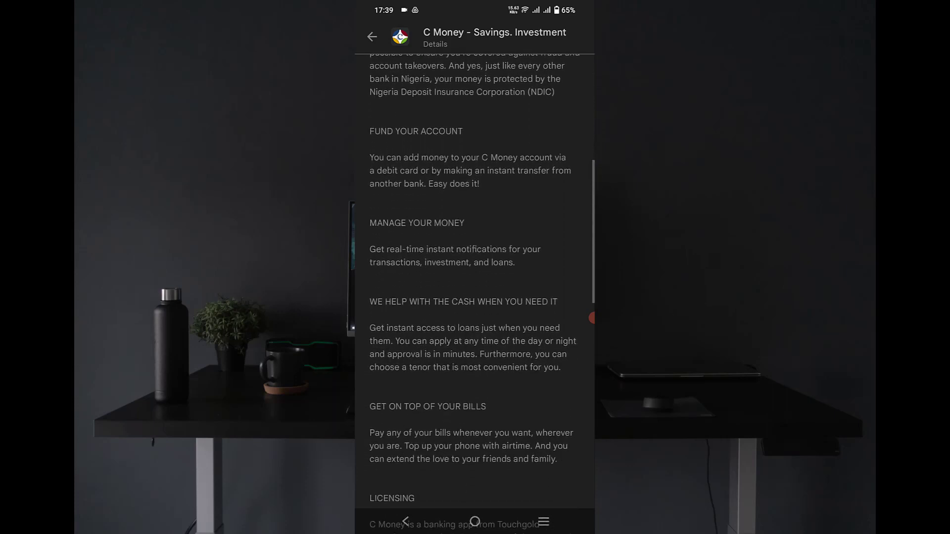
{"action": "scroll", "scroll_direction": "down", "scroll_amount": 3}
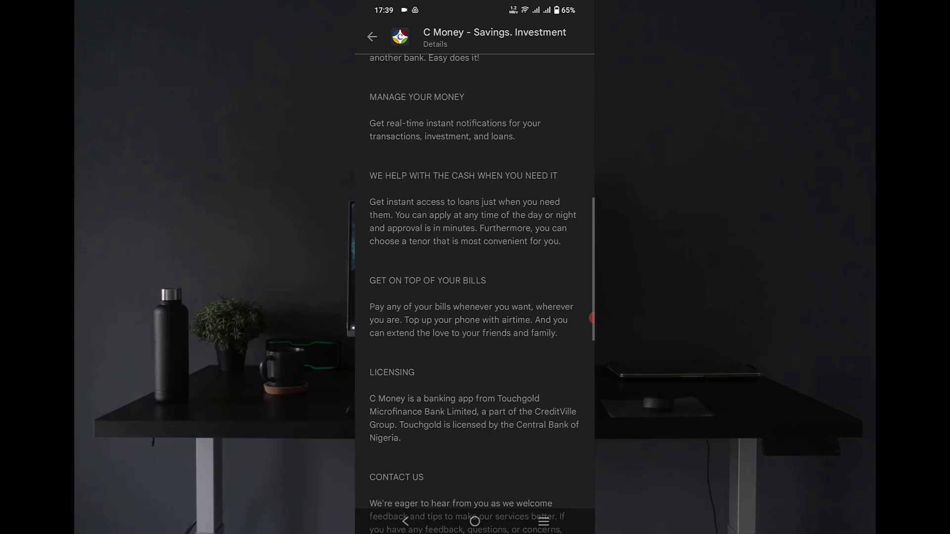
{"action": "scroll", "scroll_direction": "down", "scroll_amount": 3}
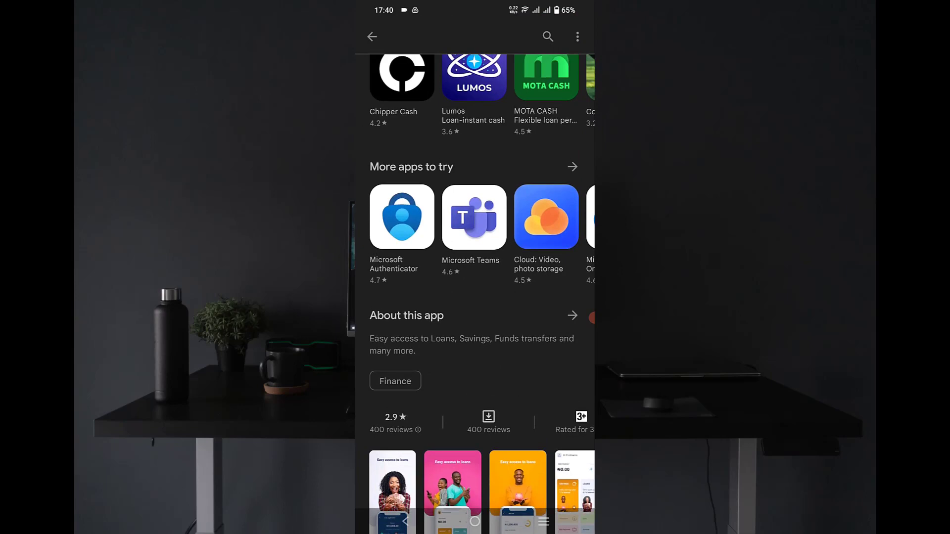
{"action": "scroll", "scroll_direction": "down", "scroll_amount": 3}
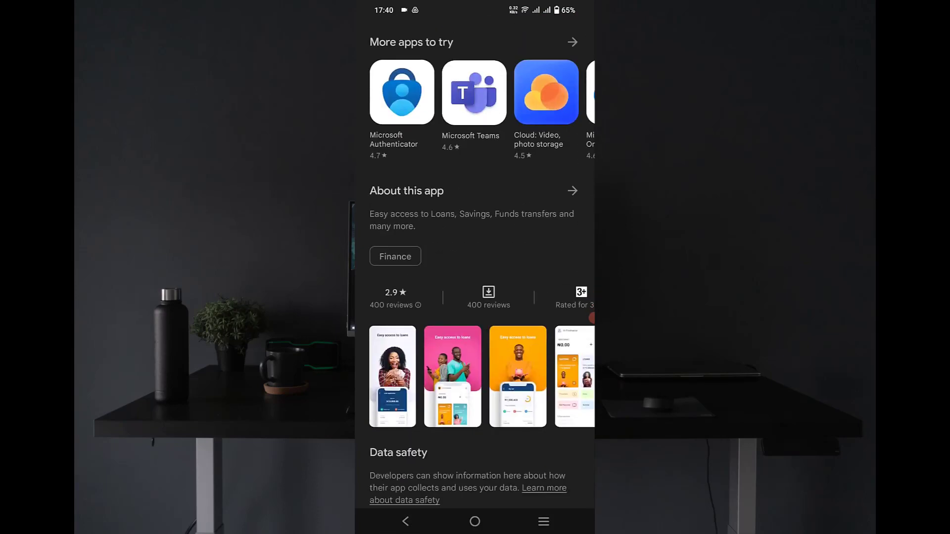
{"action": "left_click", "coordinate": [392, 376]}
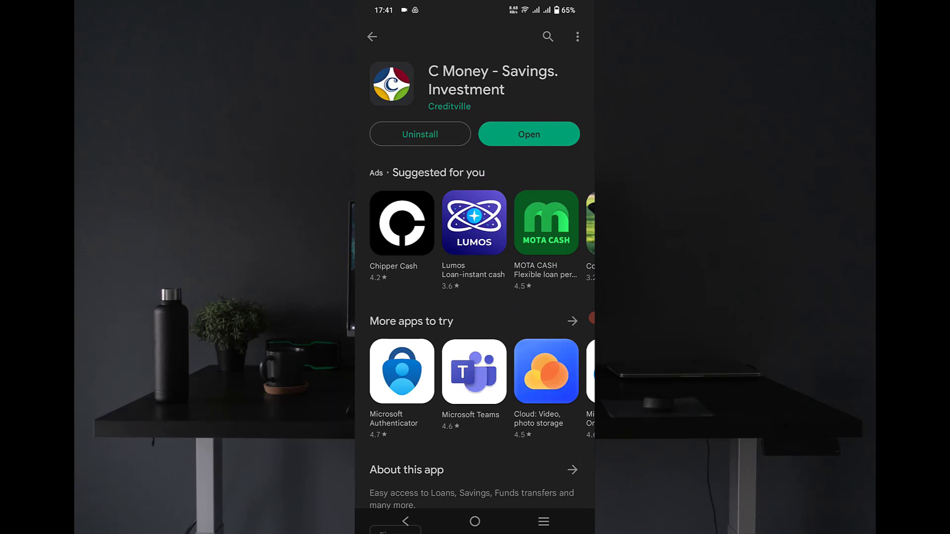
Launch C Money from Play Store and choose Sign up to reach Get Started.
{"action": "left_click", "coordinate": [528, 134]}
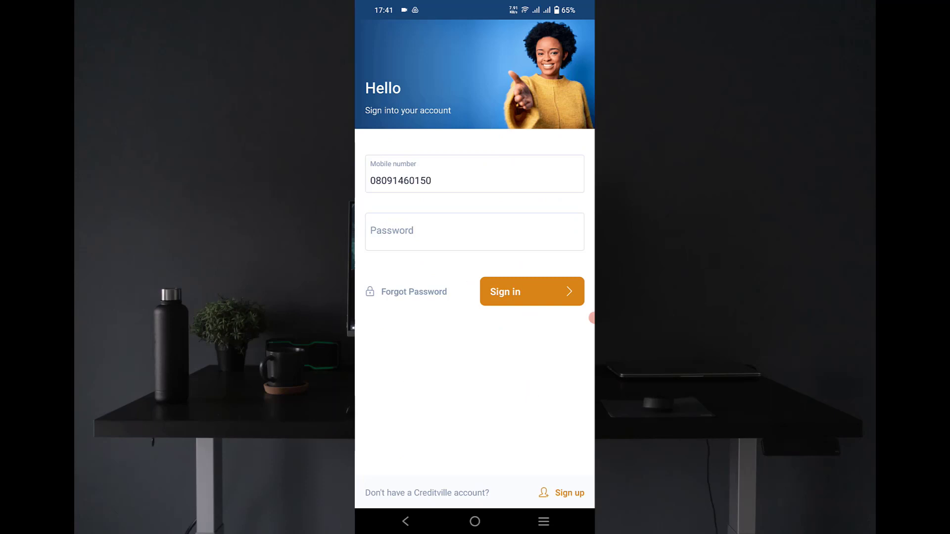
{"action": "left_click", "coordinate": [569, 493]}
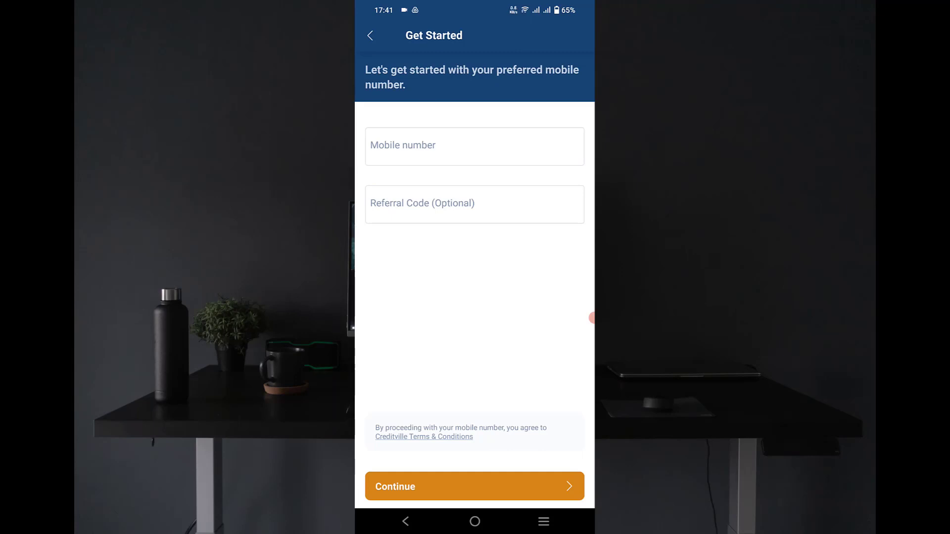
Back out of C Money's Get Started screen to the Play Store listing.
{"action": "left_click", "coordinate": [475, 486]}
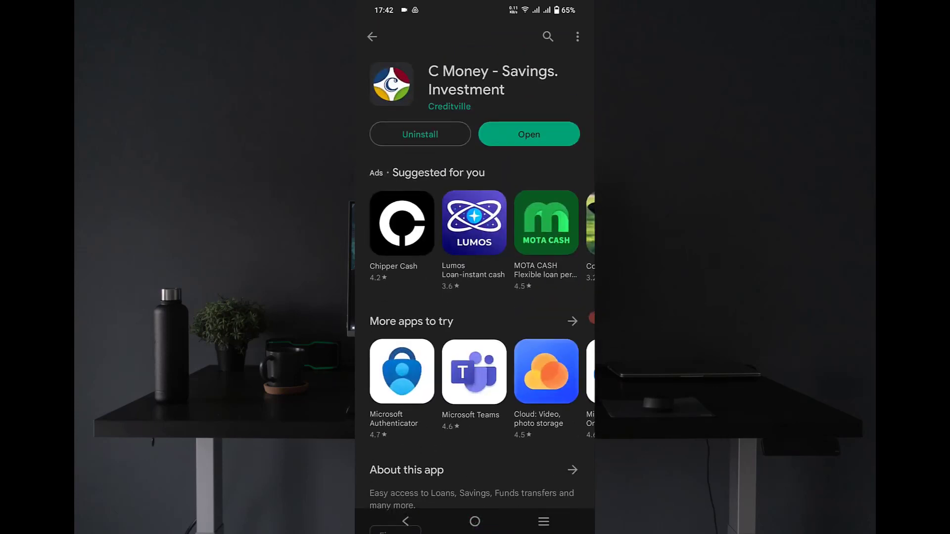
Scroll past Data safety and Rate this app to C Money's reviews.
{"action": "scroll", "scroll_direction": "down", "scroll_amount": 3}
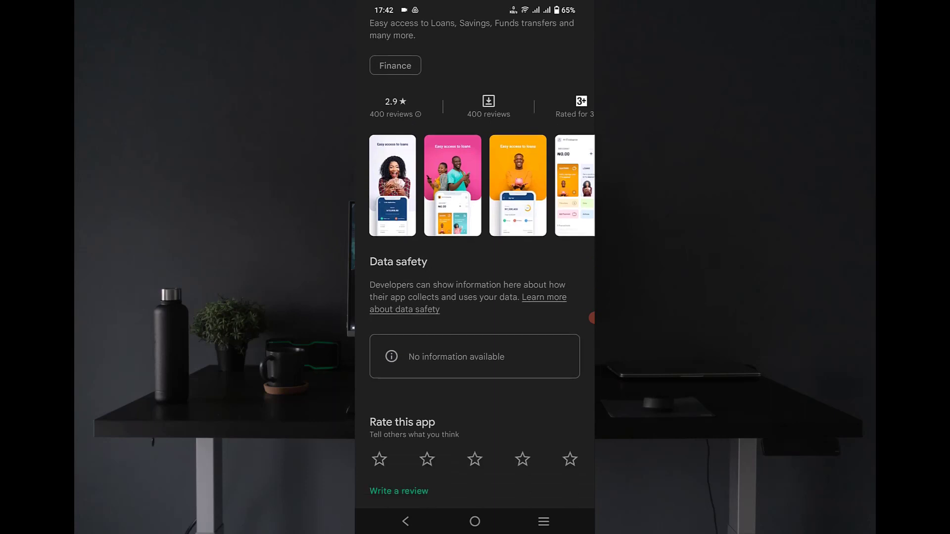
{"action": "scroll", "scroll_direction": "down", "scroll_amount": 3}
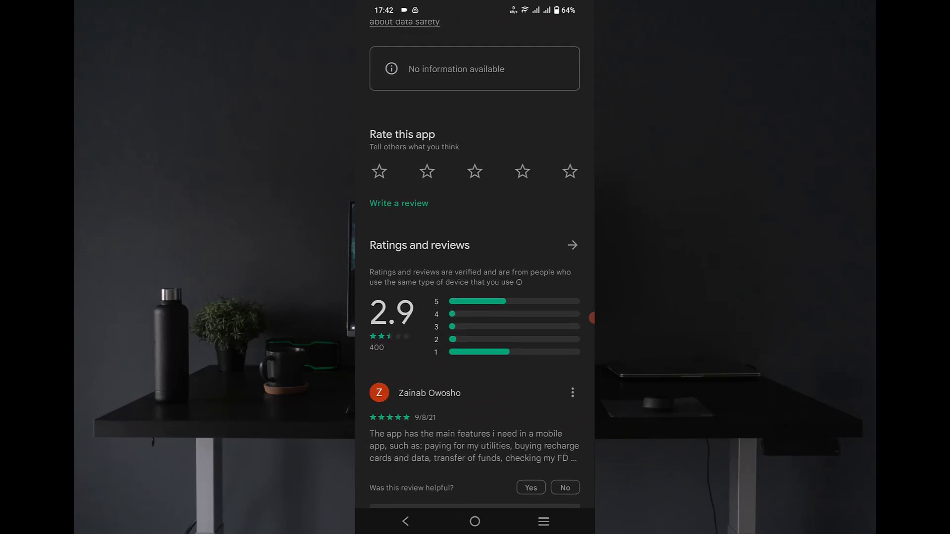
{"action": "scroll", "scroll_direction": "down", "scroll_amount": 3}
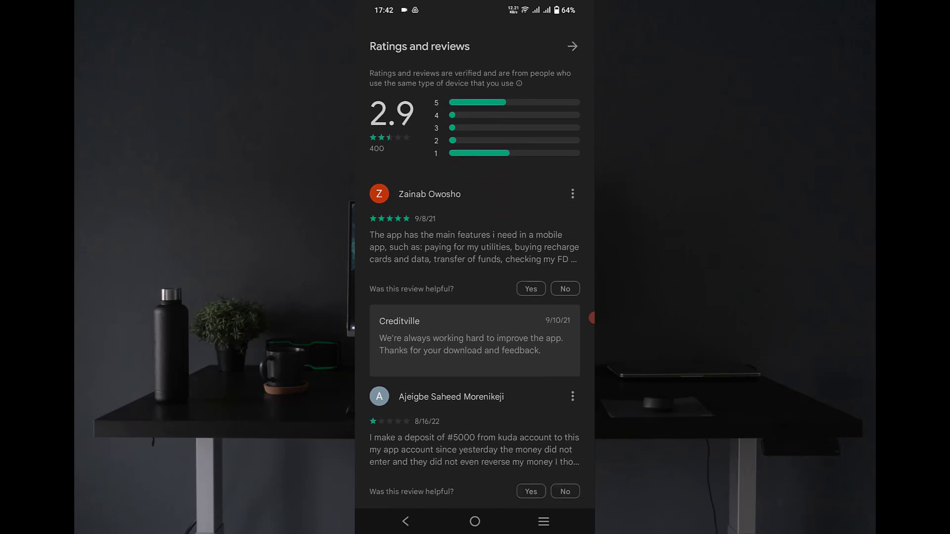
{"action": "scroll", "scroll_direction": "down", "scroll_amount": 3}
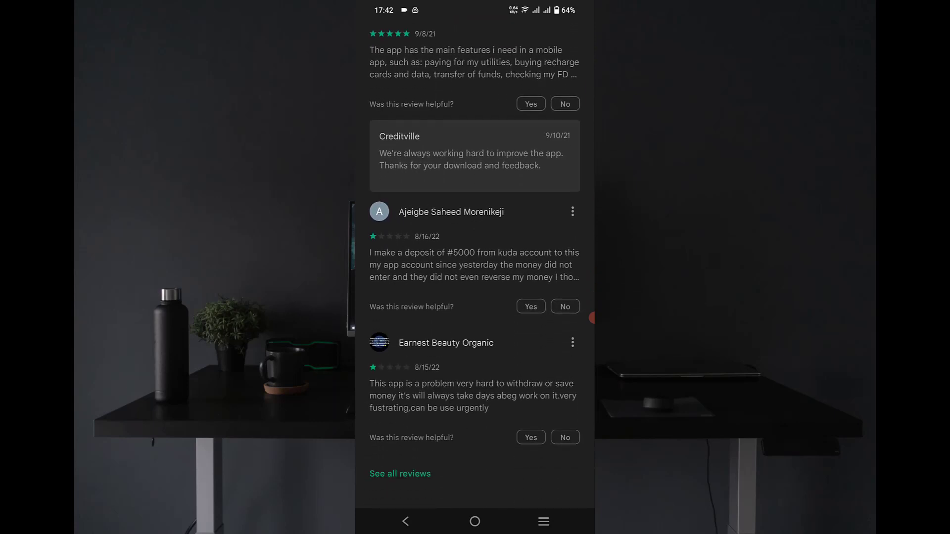